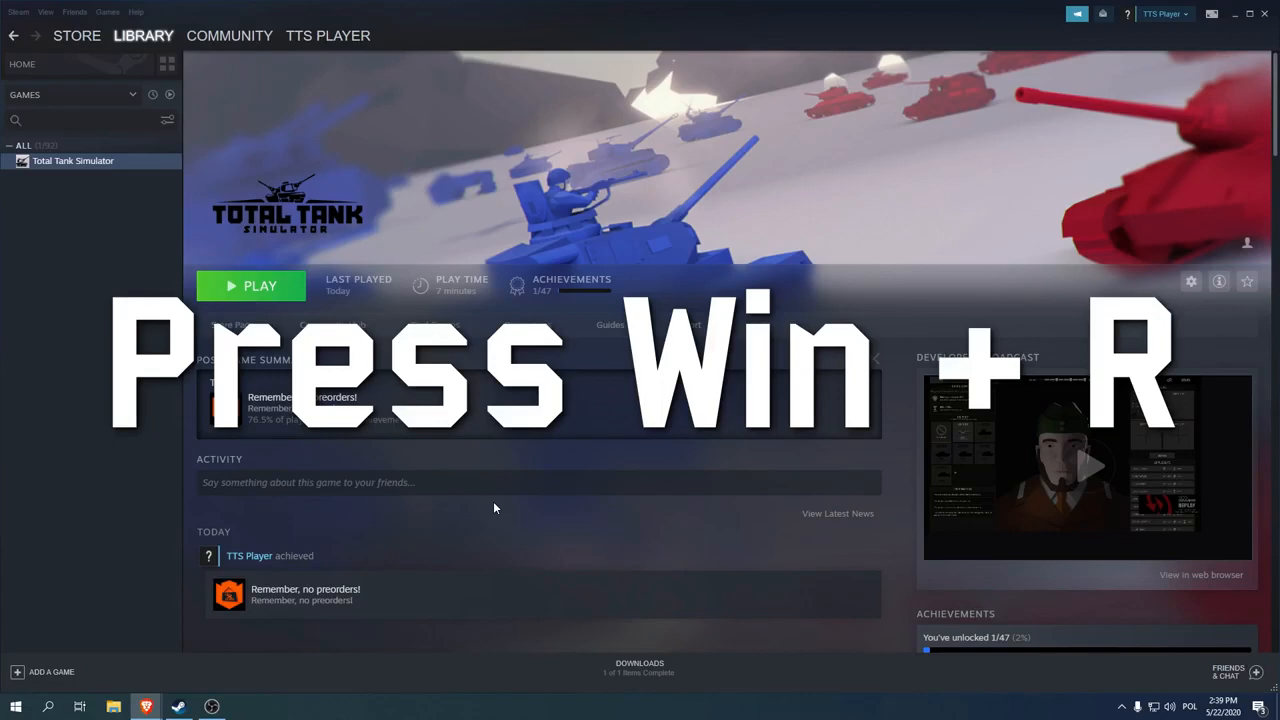
# Open the AppData folder by running 'appdata' from the Run dialog.
pyautogui.press('Win+r')
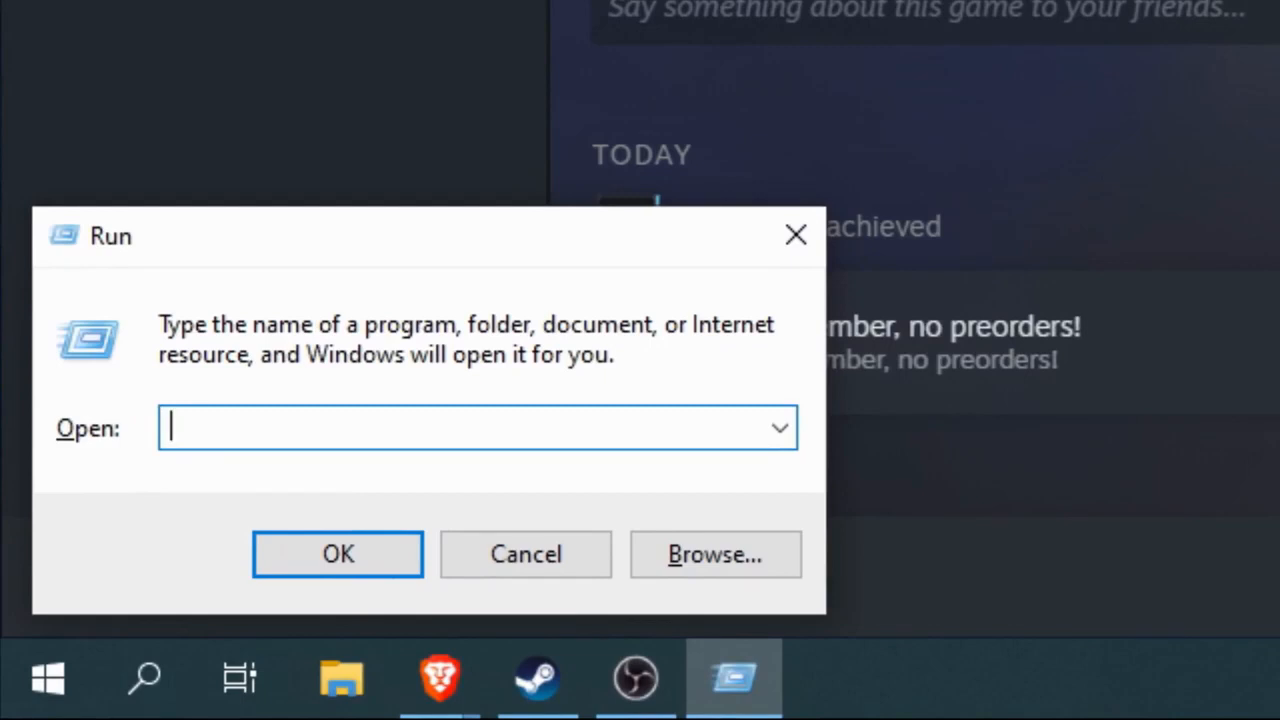
pyautogui.write('a')
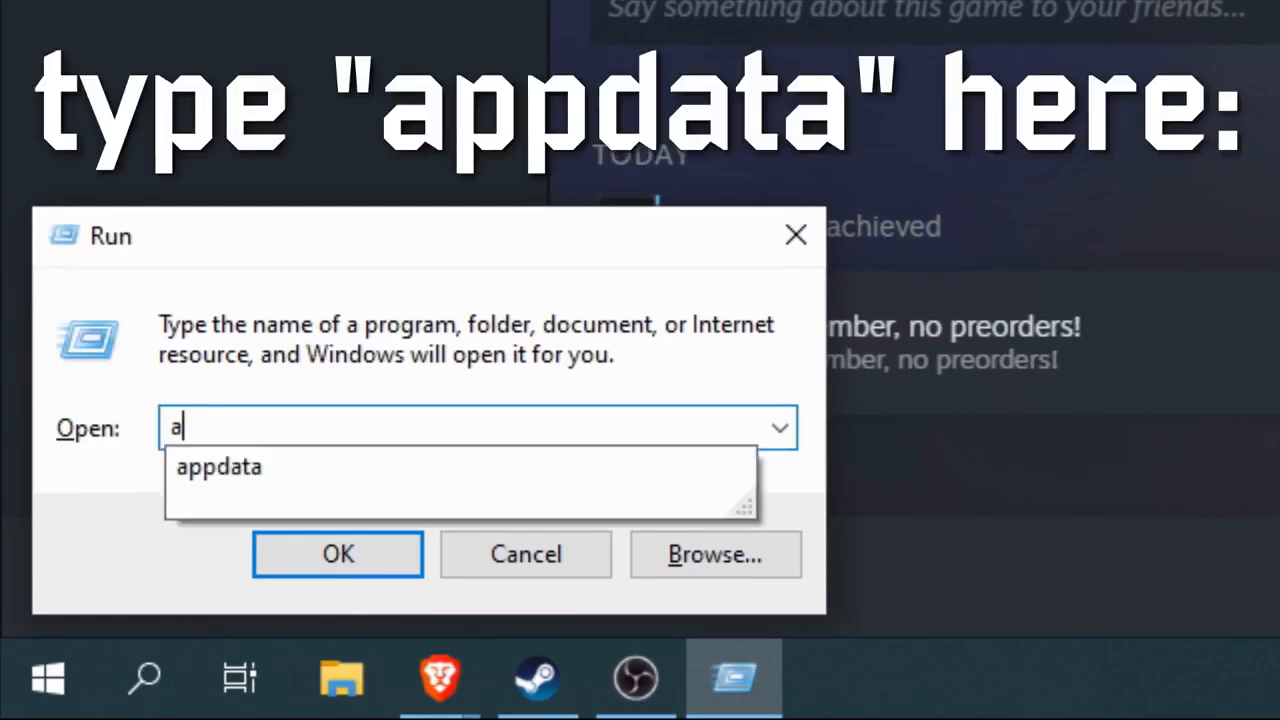
pyautogui.write('ppdata')
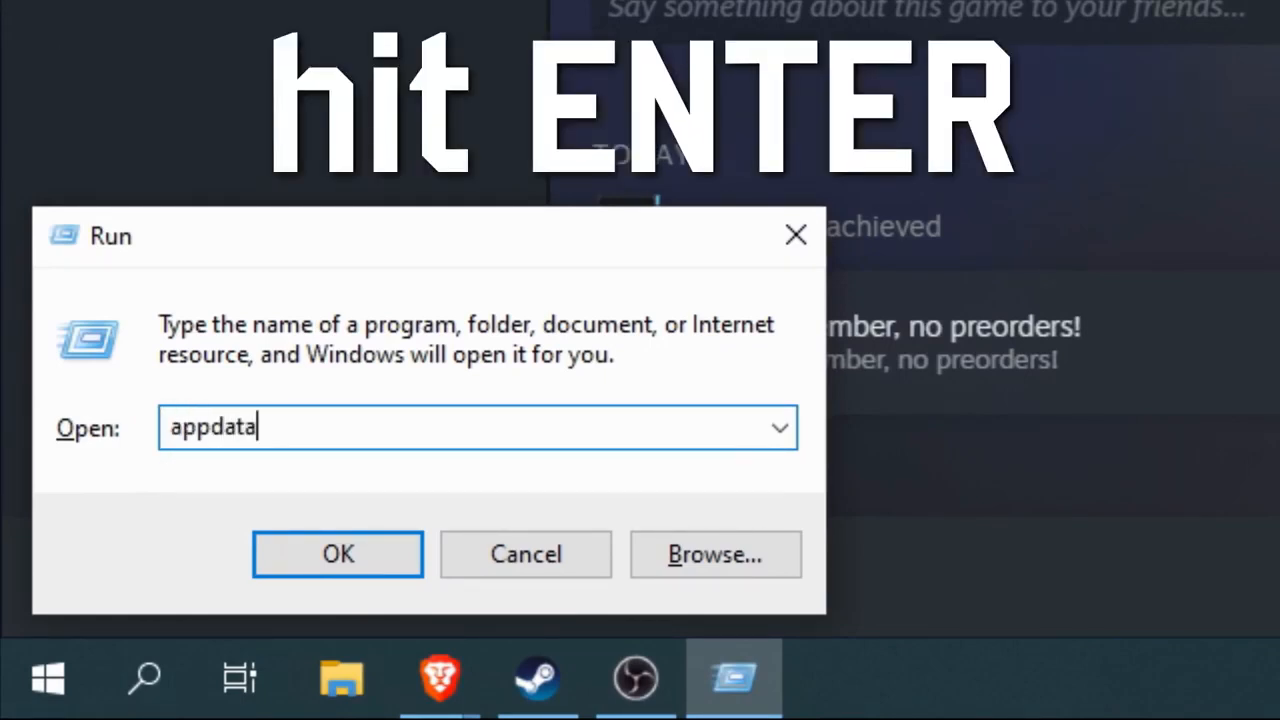
pyautogui.press('Enter')
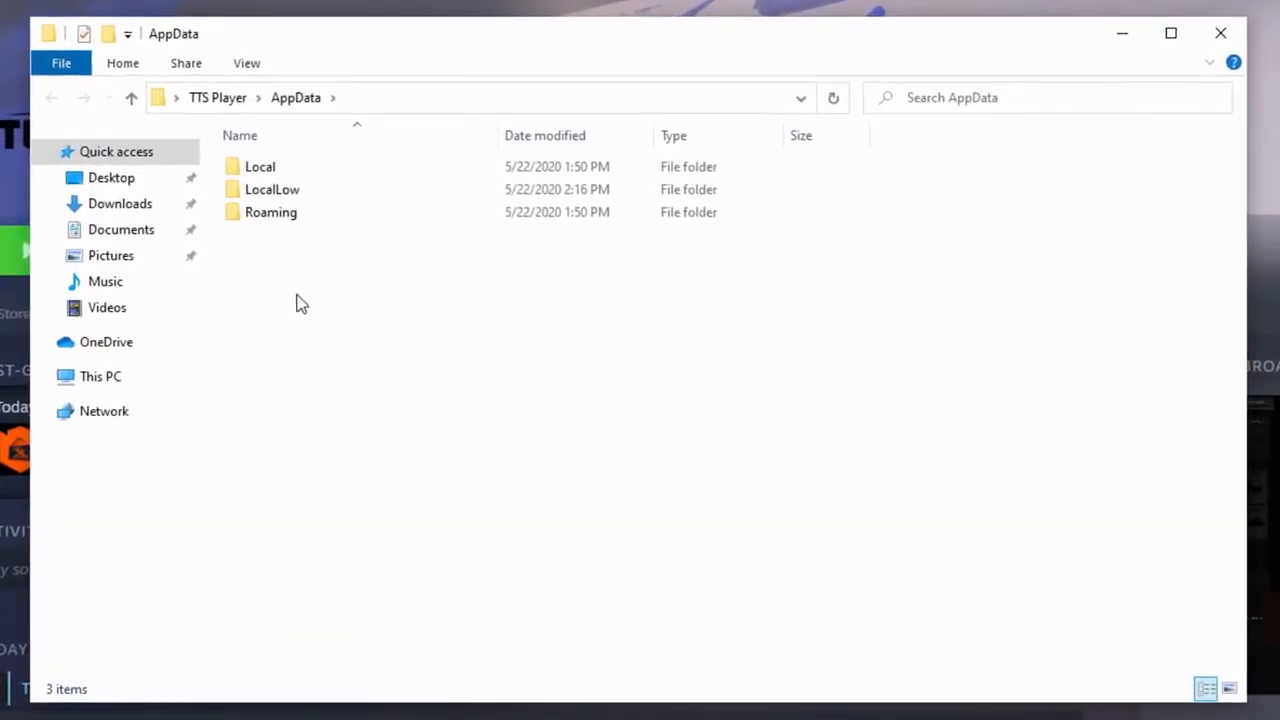
pyautogui.moveTo(310, 195)
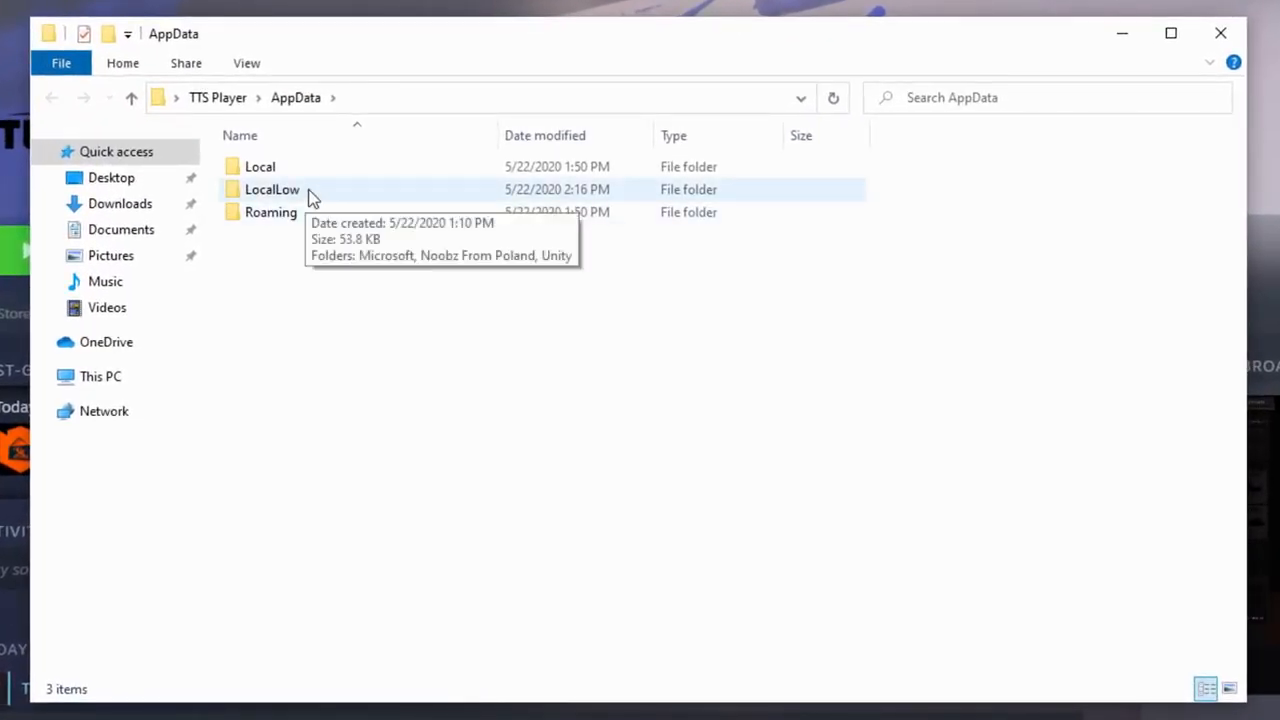
# Navigate into LocalLow › Noobz From Poland › Total Tank Simulator.
pyautogui.doubleClick(271, 189)
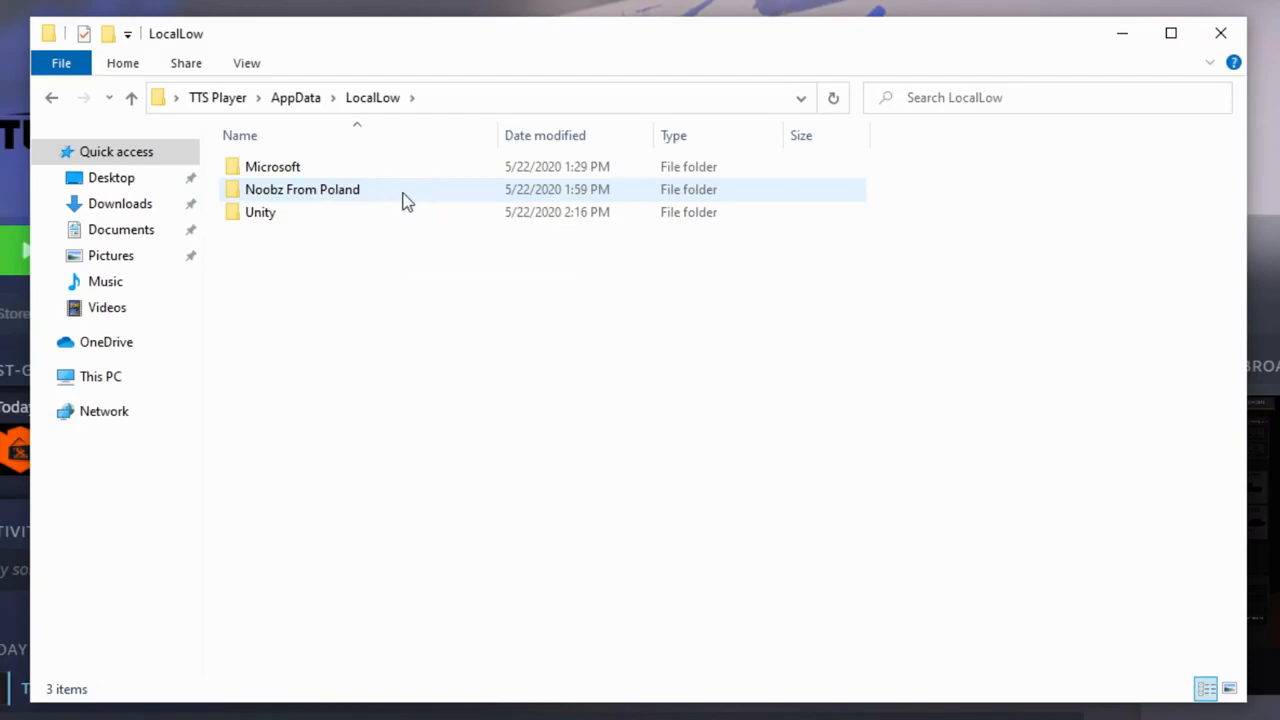
pyautogui.doubleClick(302, 189)
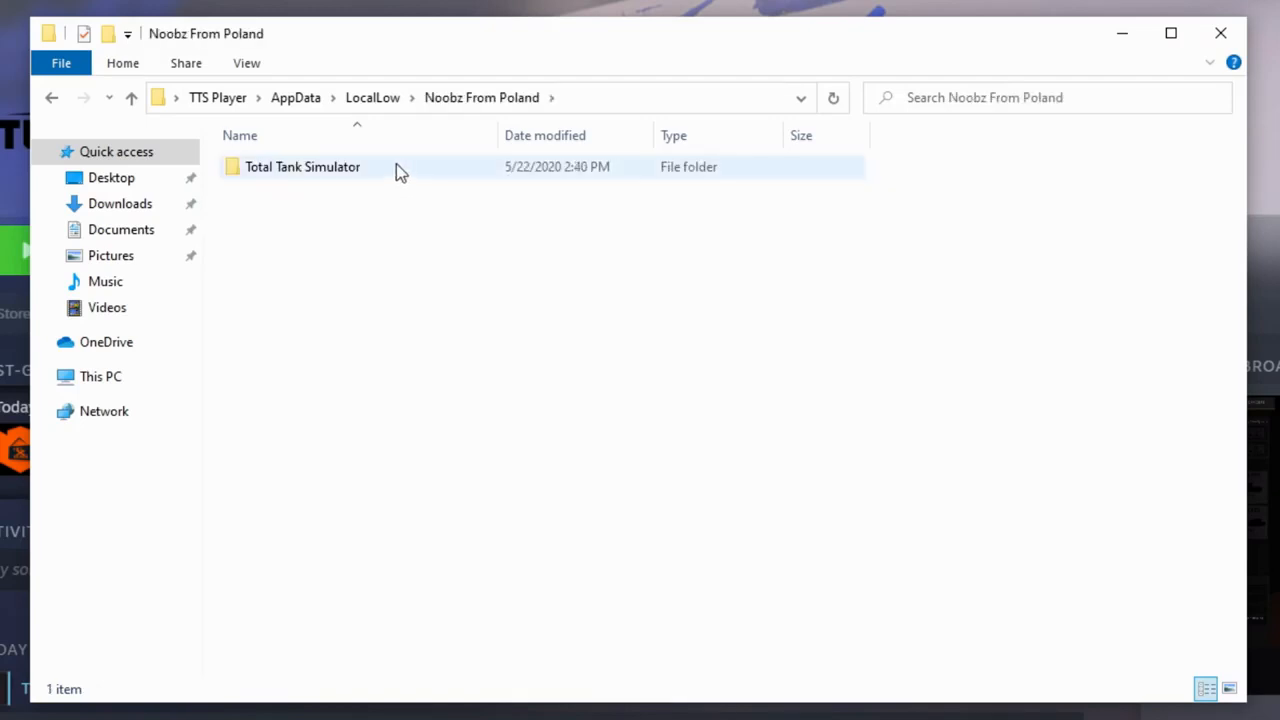
pyautogui.doubleClick(302, 166)
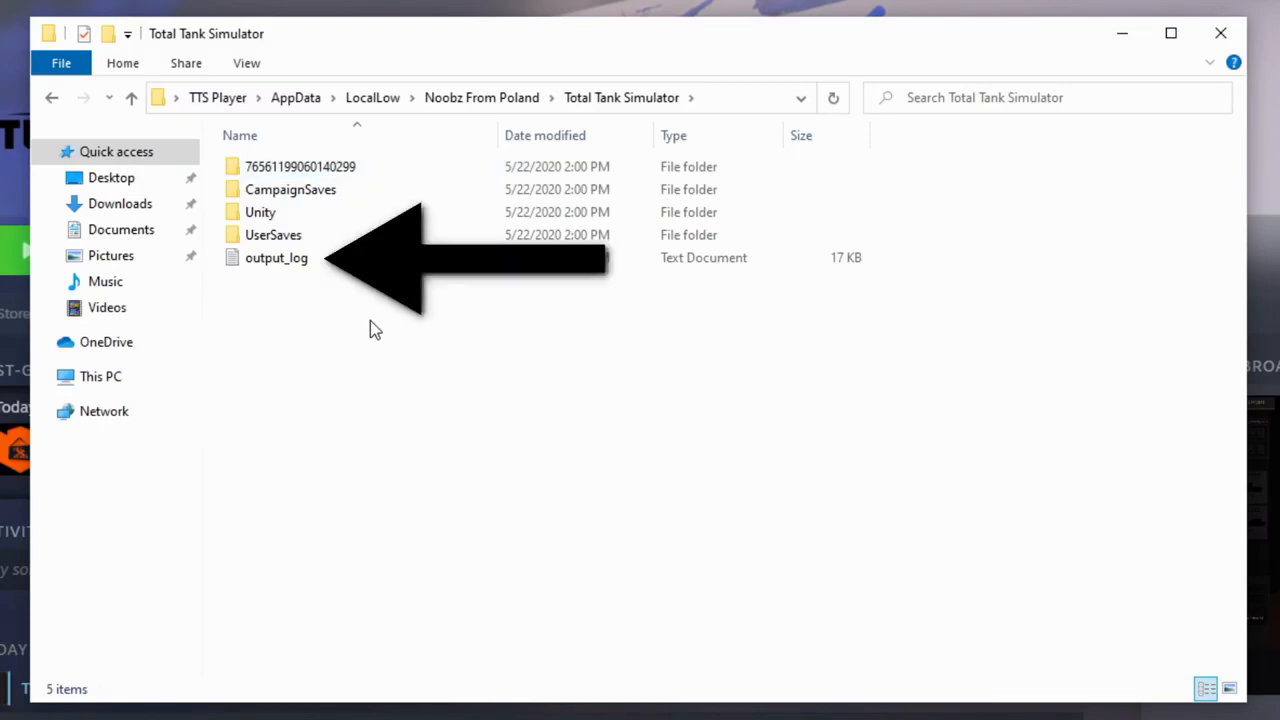
# Select the output_log text document in the Total Tank Simulator folder.
pyautogui.click(276, 257)
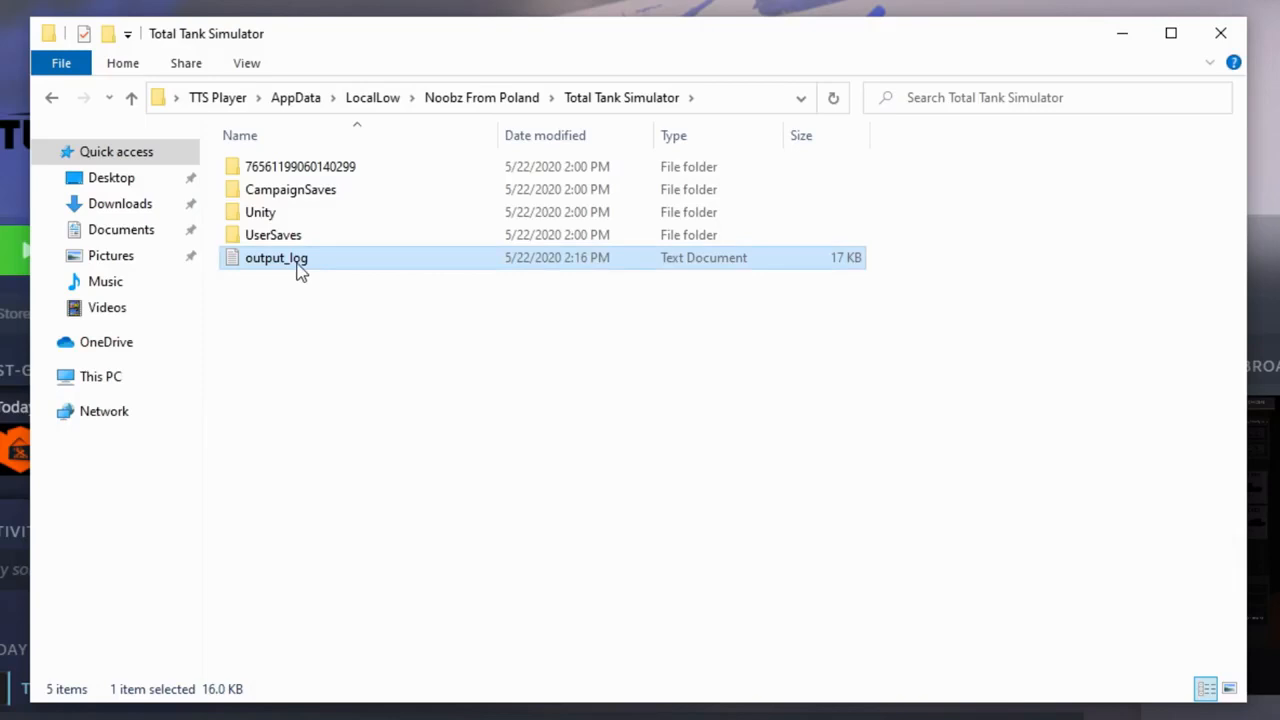
# Send output_log to a Compressed (zipped) folder from its context menu.
pyautogui.rightClick(276, 257)
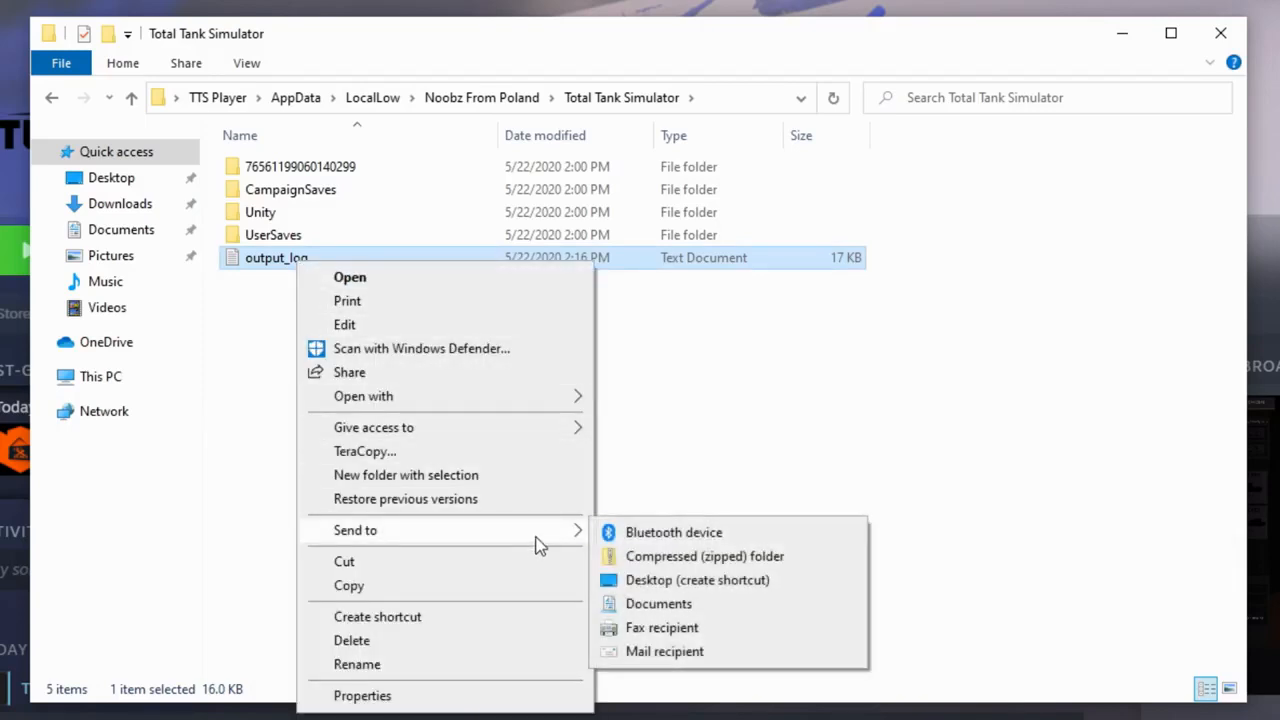
pyautogui.moveTo(838, 568)
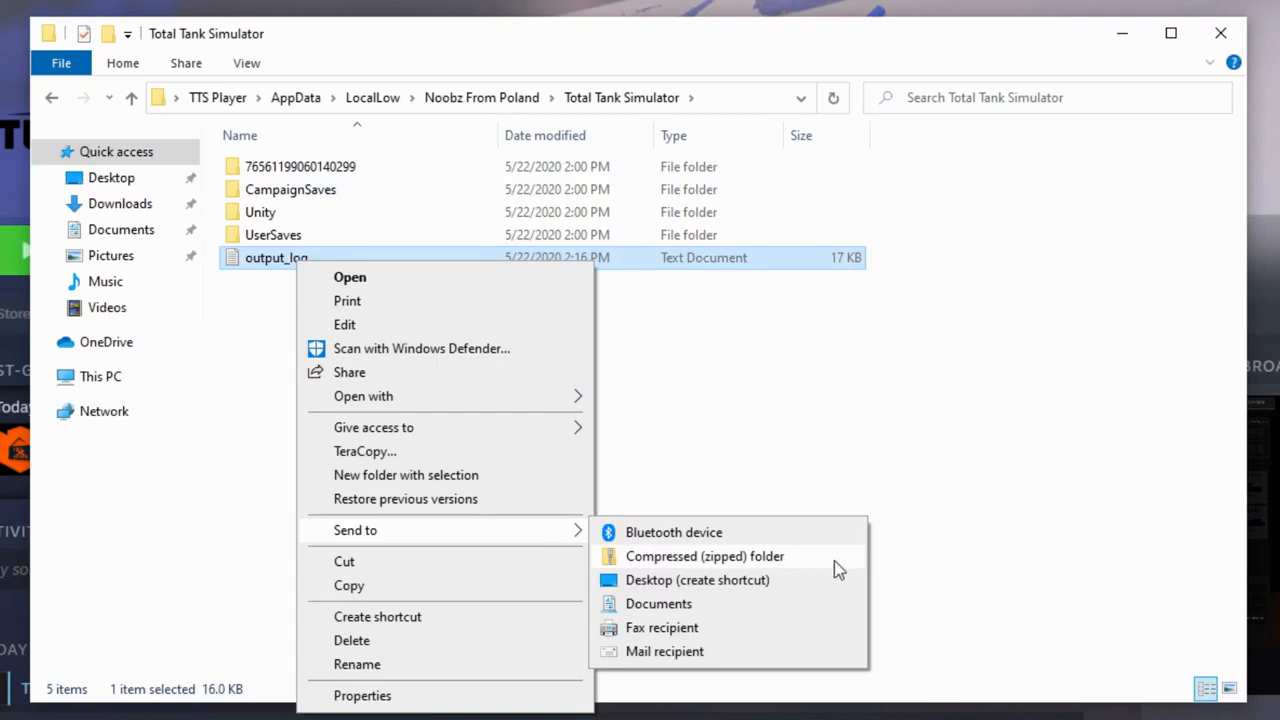
pyautogui.click(705, 556)
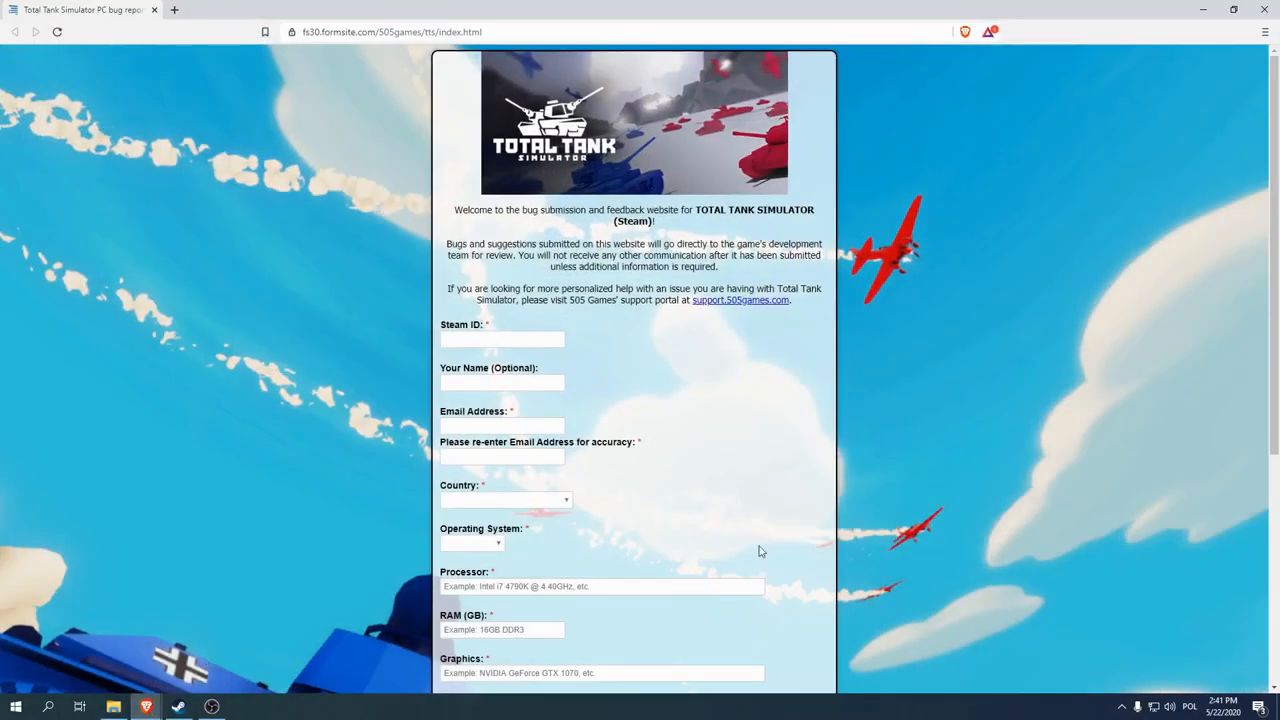
# Scroll the bug report form down to the crash log attachment field.
pyautogui.scroll(-3)
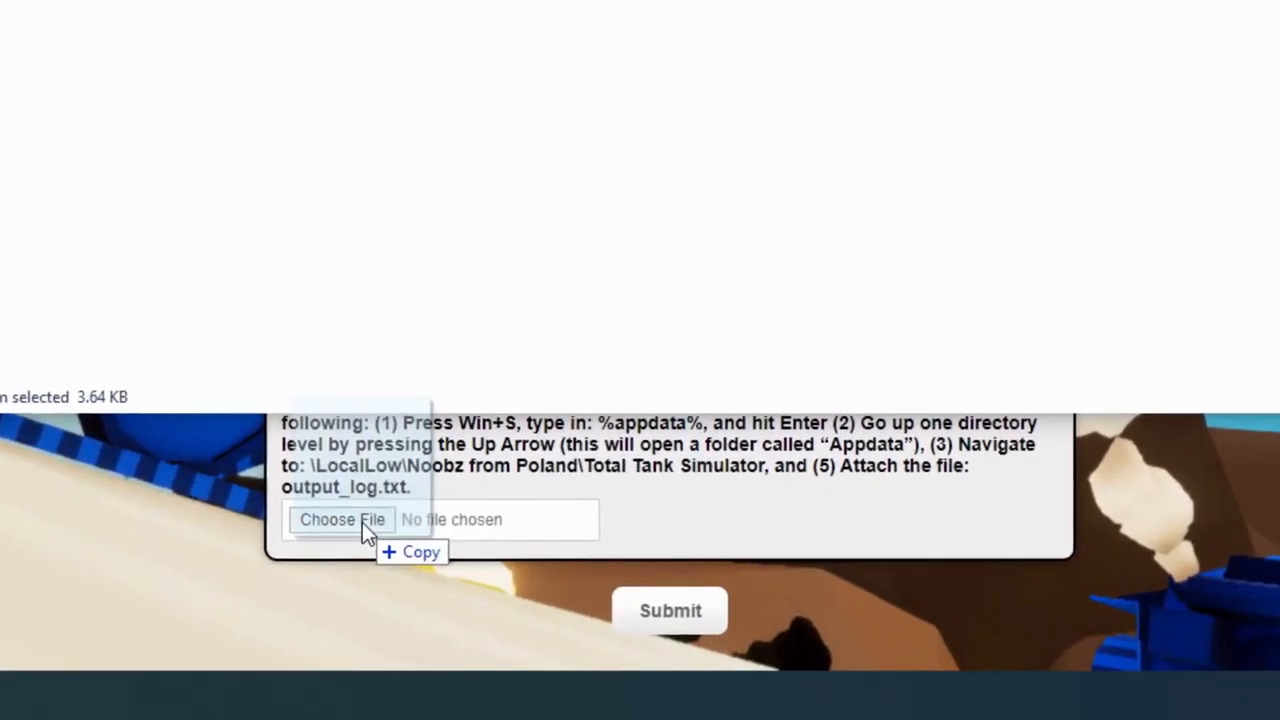
# Drop output_log_qf21.zip on the Choose File field and let the upload finish.
pyautogui.click(341, 519)
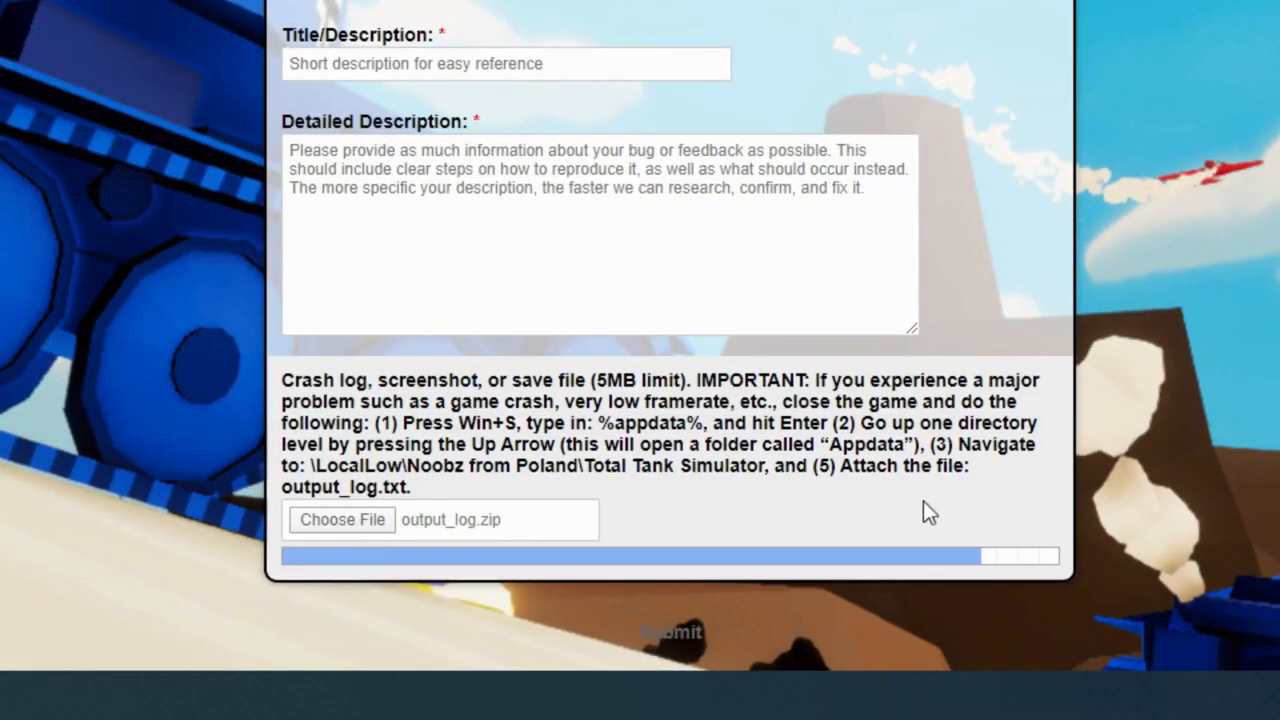
pyautogui.click(341, 519)
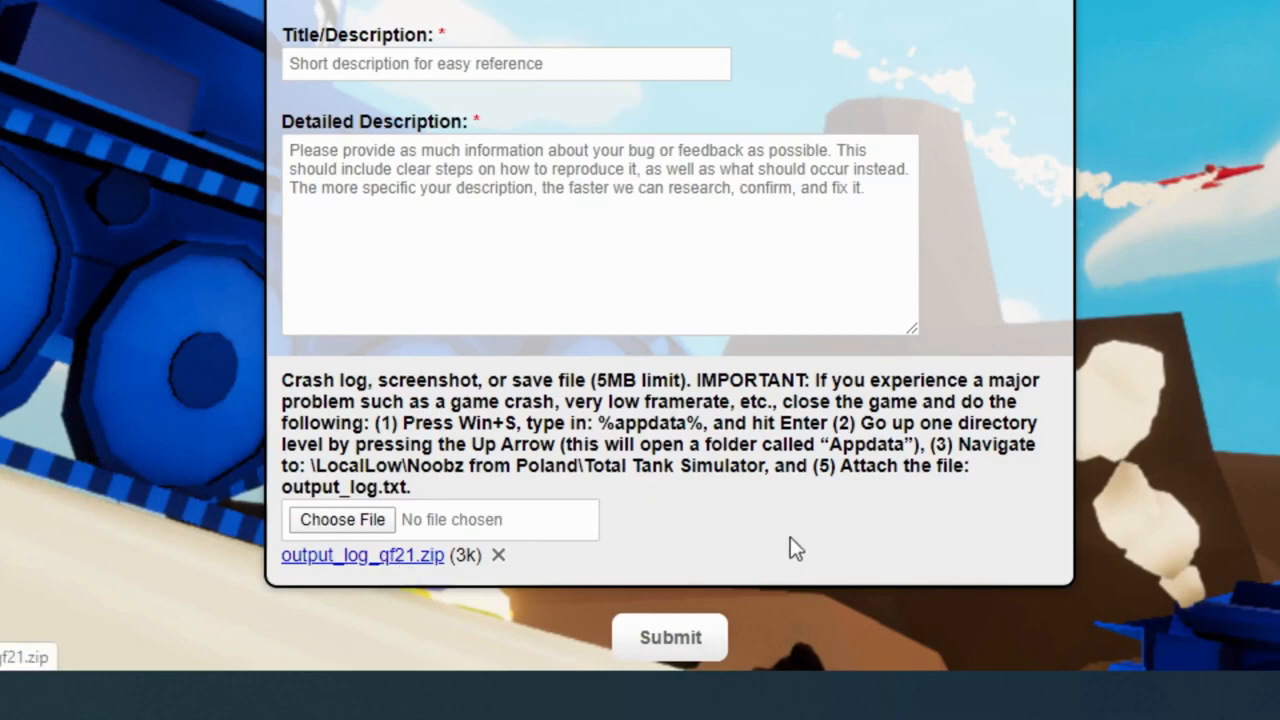
pyautogui.moveTo(918, 550)
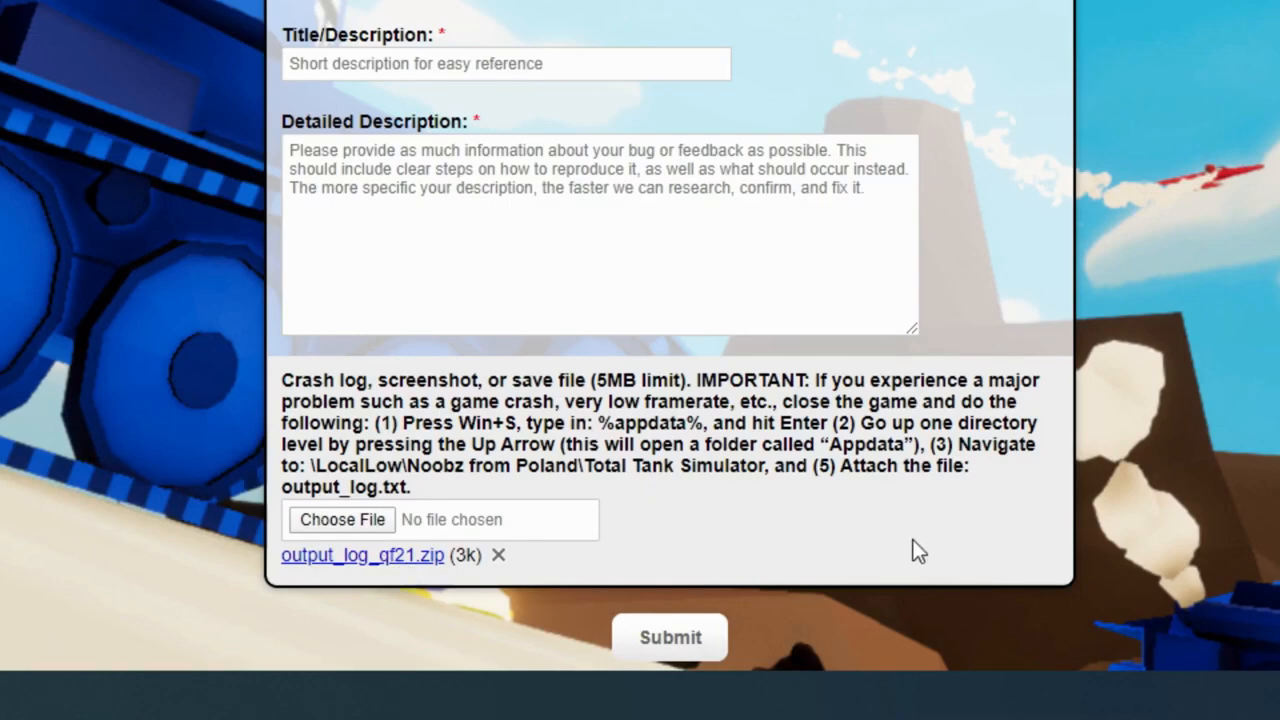